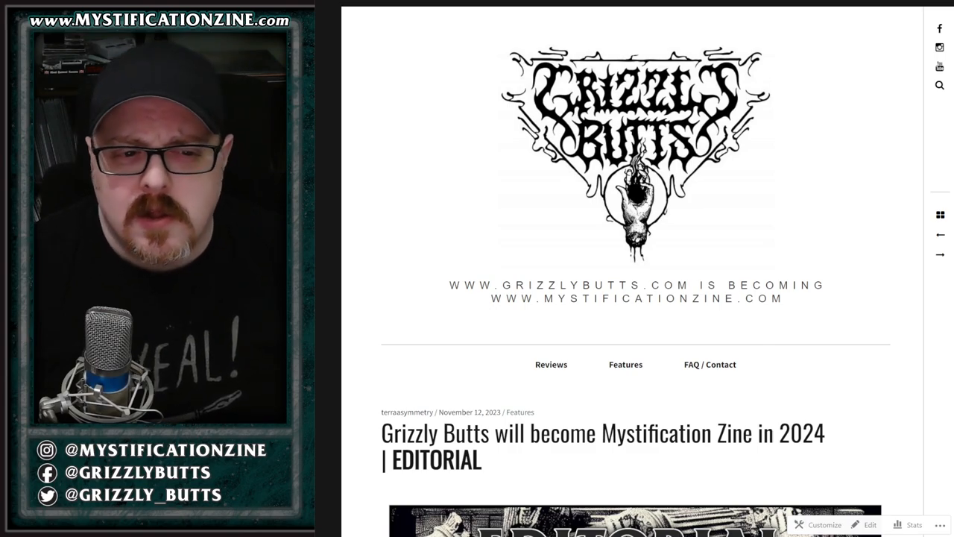
Step: Scroll the editorial past its title and banner to the introduction and Quick Summary
scroll(down, 3)
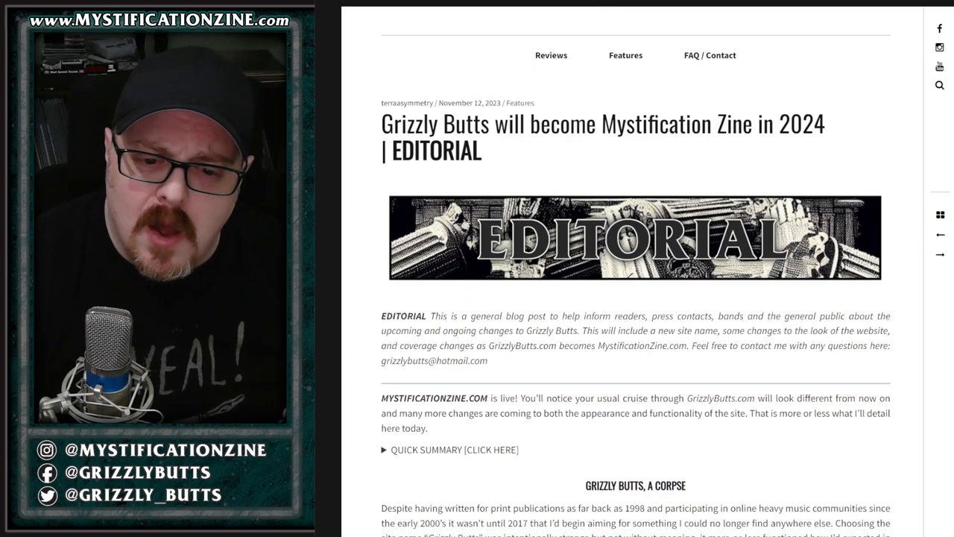
scroll(down, 3)
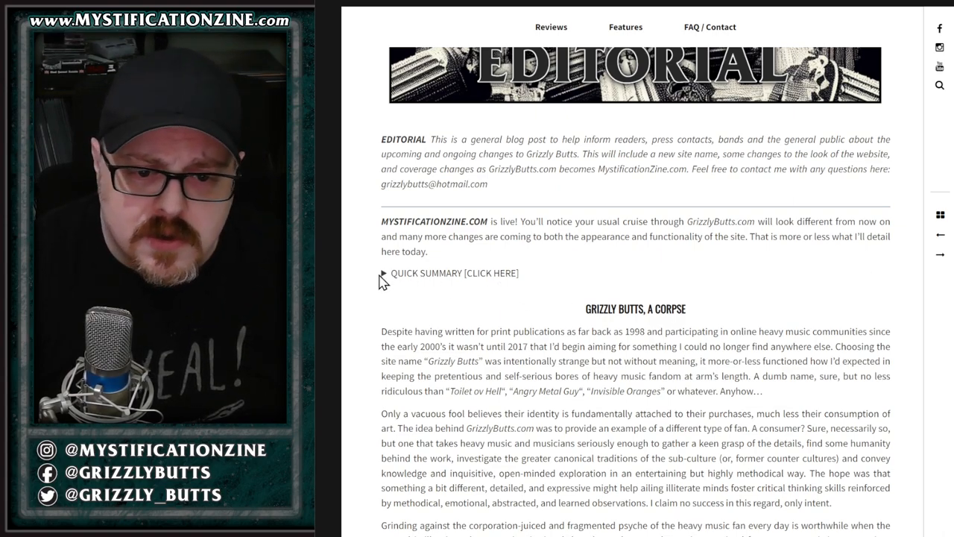
Step: Expand Quick Summary to show the email, link forwarding, new logo, coverage and PDF zine points
click(454, 273)
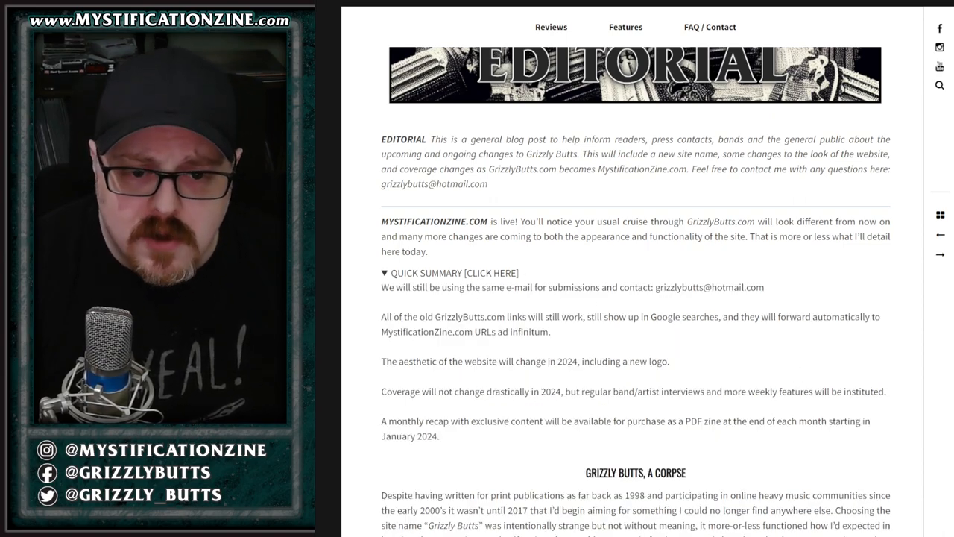
scroll(down, 3)
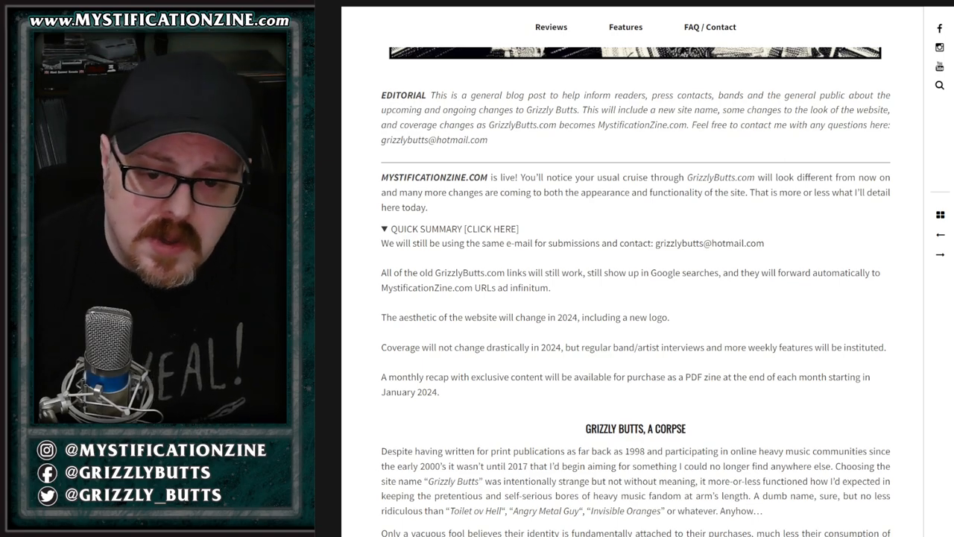
Step: Scroll back up to the Grizzly Butts logo and the editorial's title
scroll(up, 3)
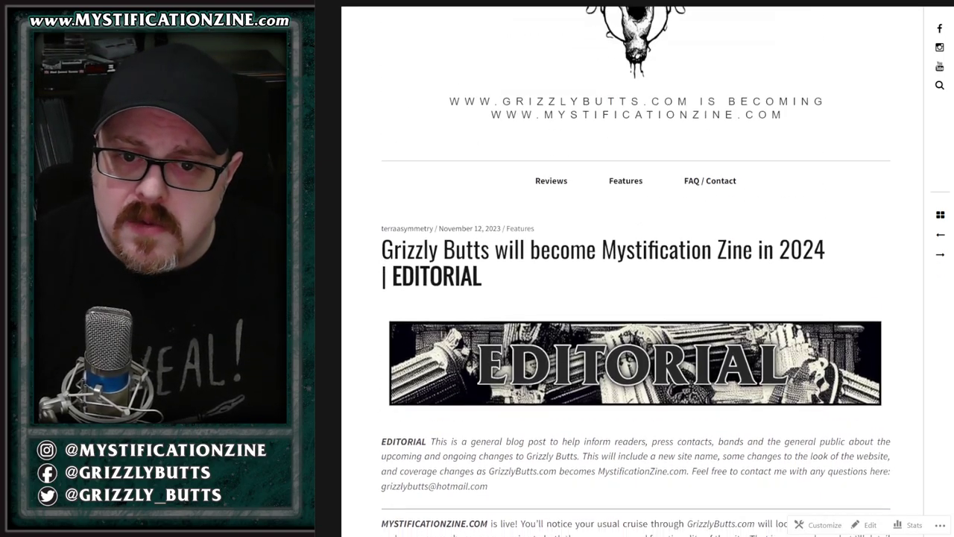
scroll(up, 3)
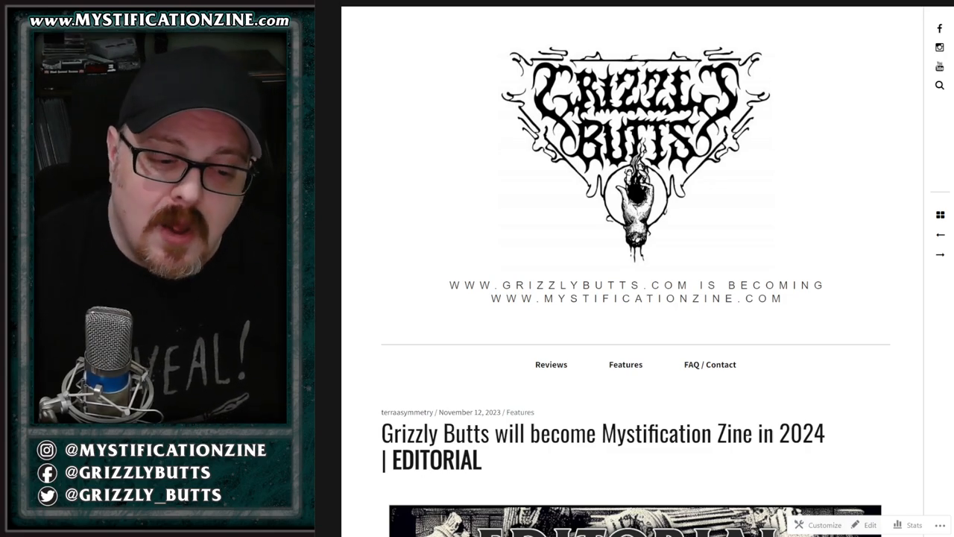
scroll(down, 3)
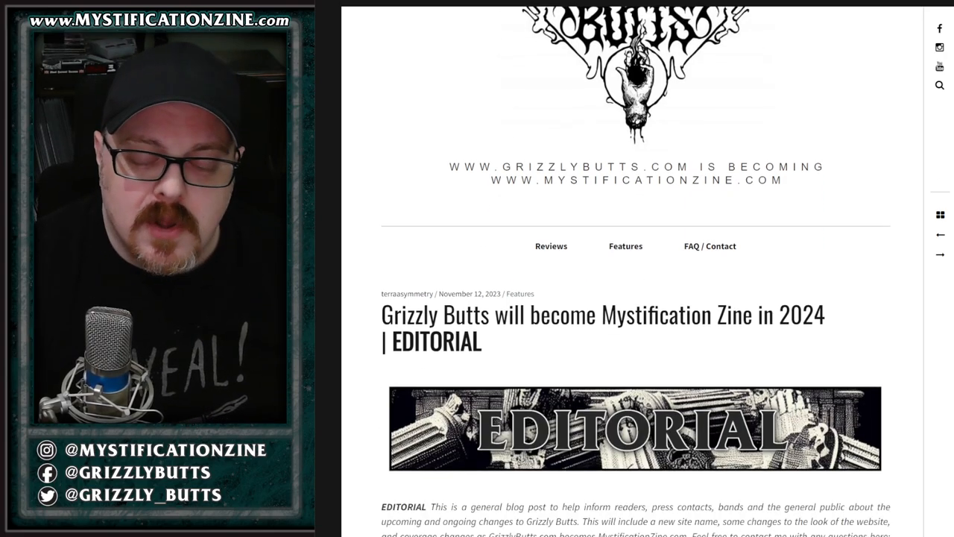
Step: Read down through the 'Grizzly Butts, A Corpse' history section to the new logo image
scroll(down, 3)
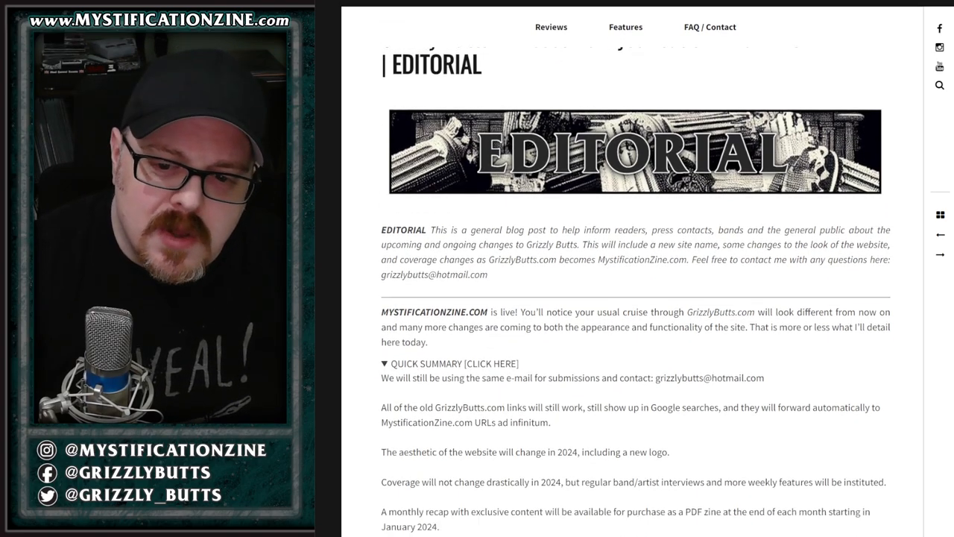
scroll(down, 3)
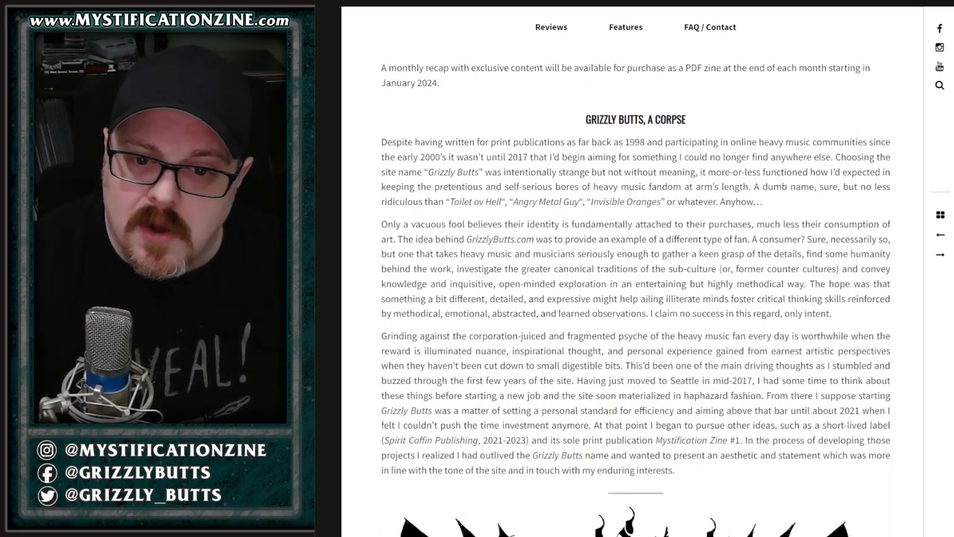
scroll(up, 3)
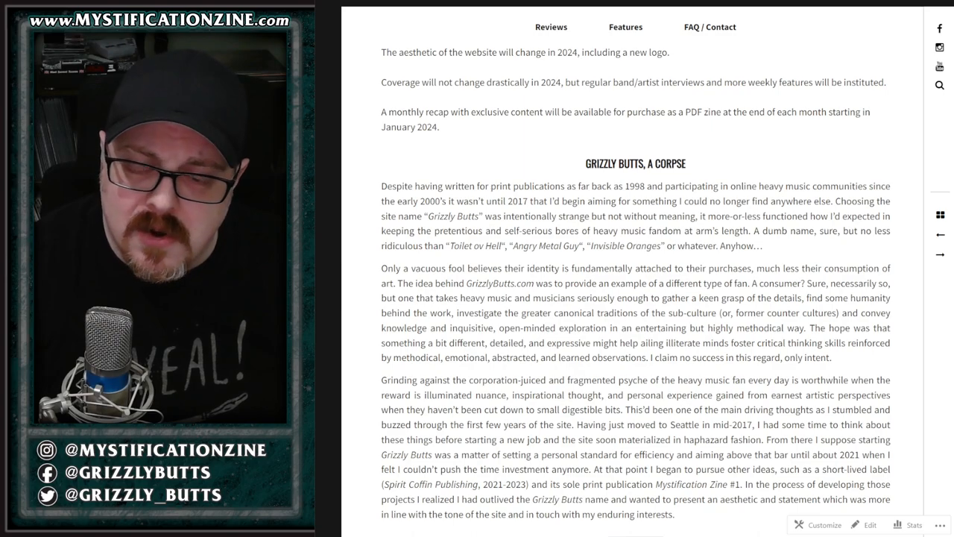
scroll(down, 3)
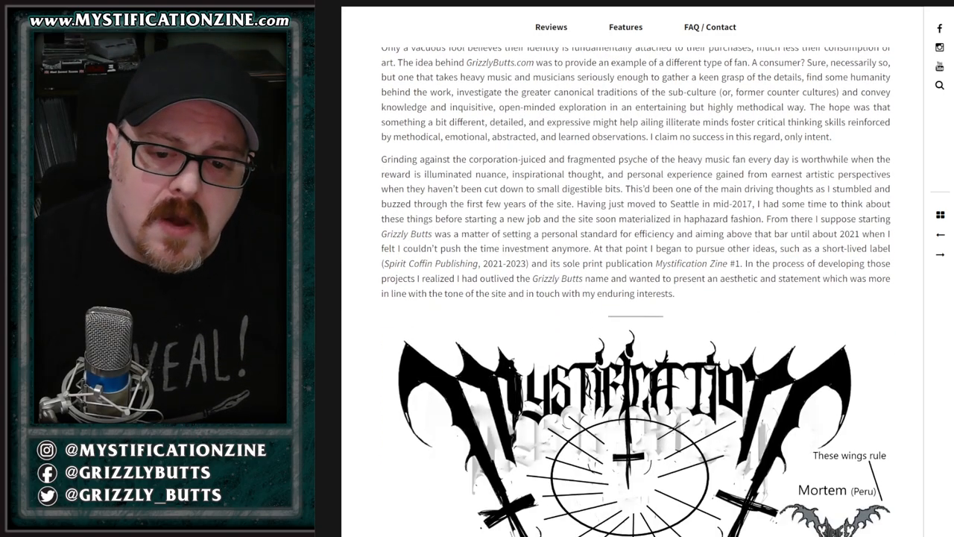
Step: Scroll past the Mystification logo designs and Manilla Road tribute to the MYSTIFICATION heading
scroll(down, 3)
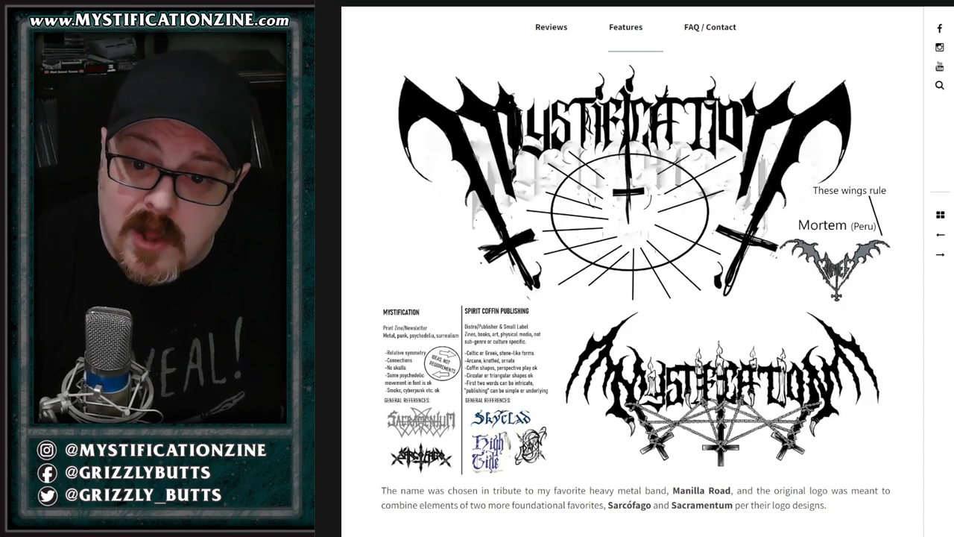
scroll(down, 3)
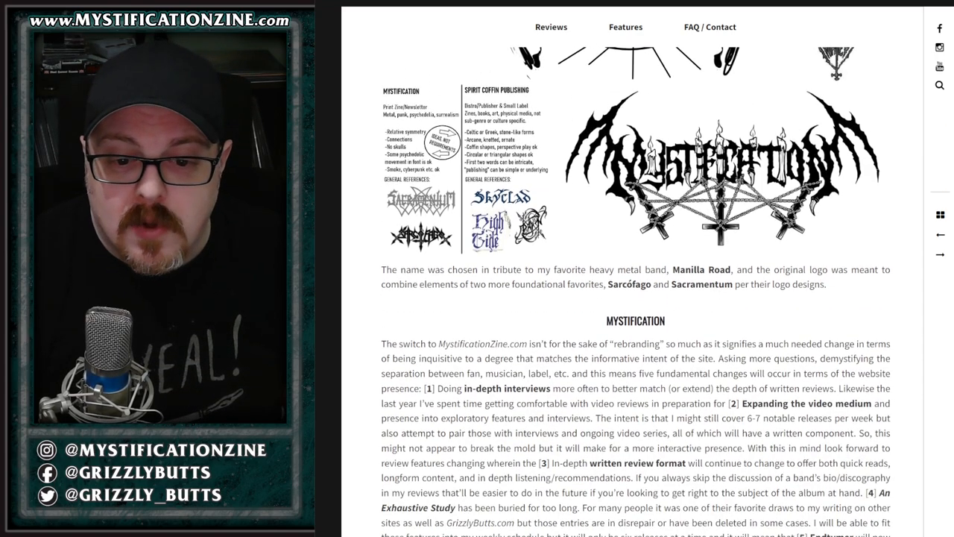
Step: Read the MYSTIFICATION section on the site's five planned changes through to the sign-off
scroll(down, 3)
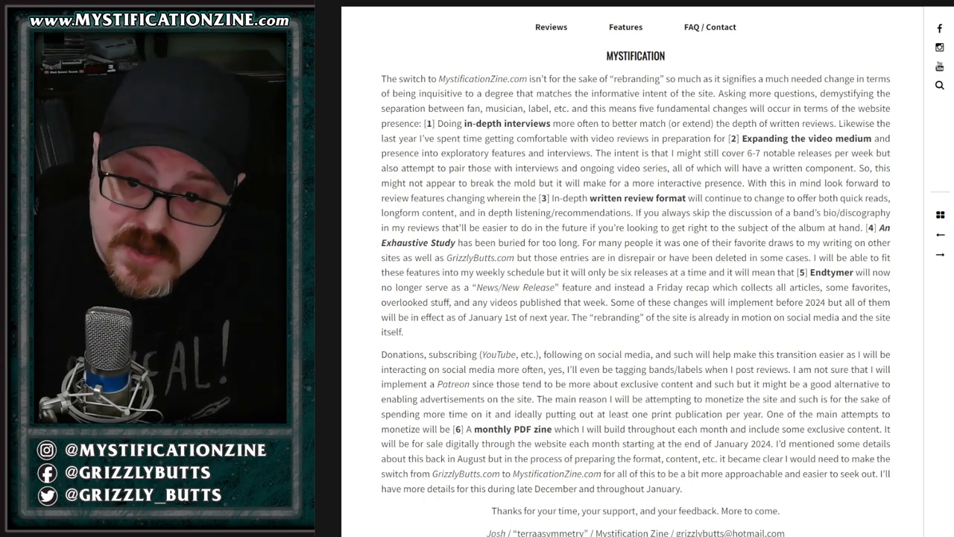
Step: Bring the donation appeal below the sign-off into view, then scroll back up slightly
scroll(down, 3)
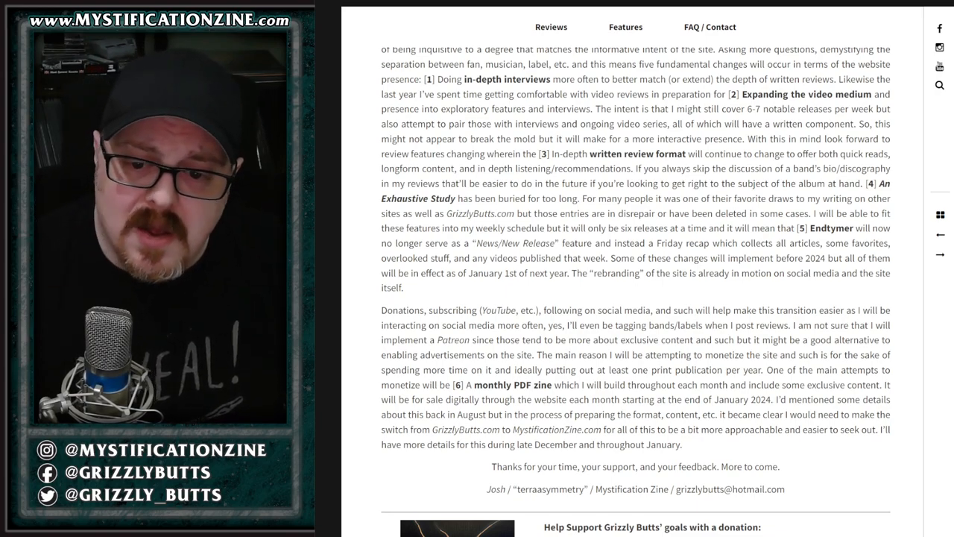
scroll(up, 3)
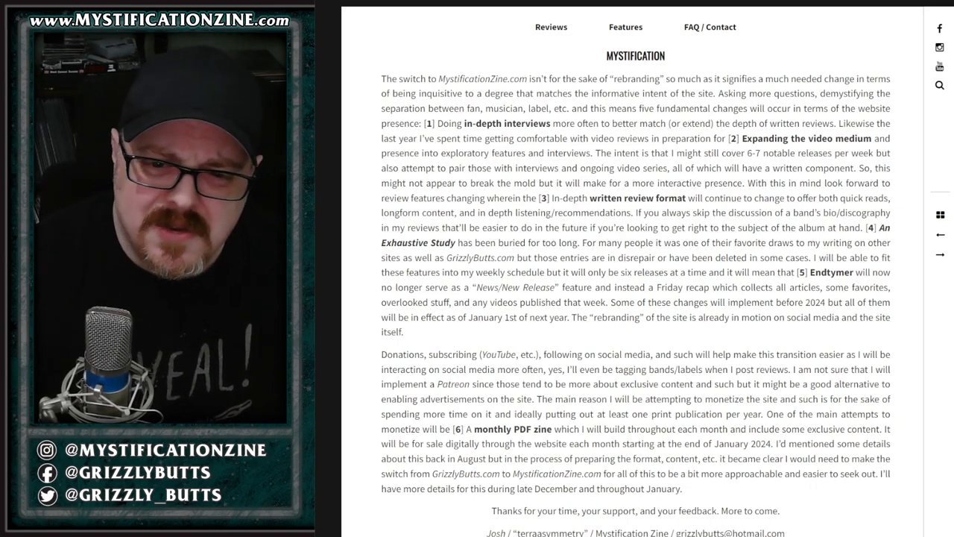
Step: Scroll up past the MYSTIFICATION heading to the Manilla Road name tribute and logo artwork
scroll(up, 3)
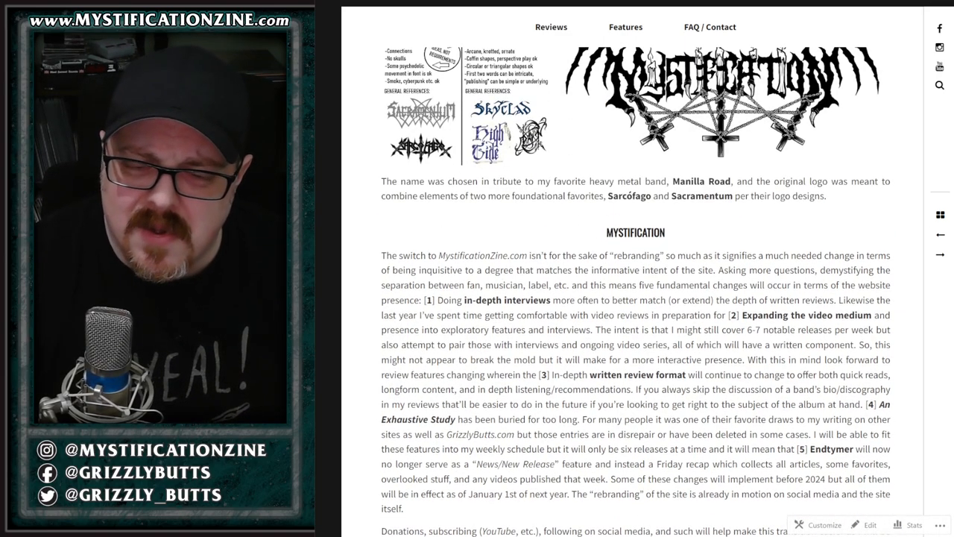
Step: Scroll to the top showing 'Grizzly Butts will become Mystification Zine in 2024 | EDITORIAL'
scroll(up, 3)
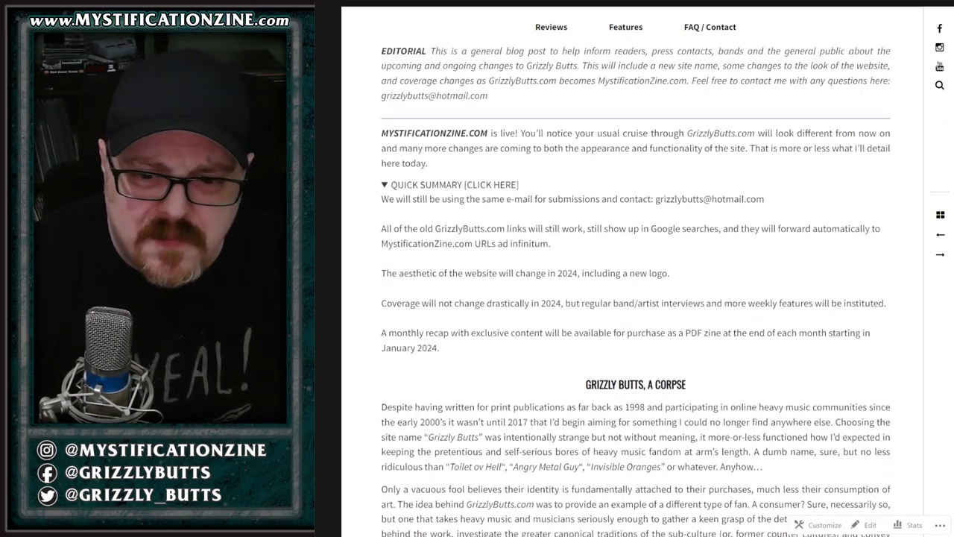
scroll(up, 3)
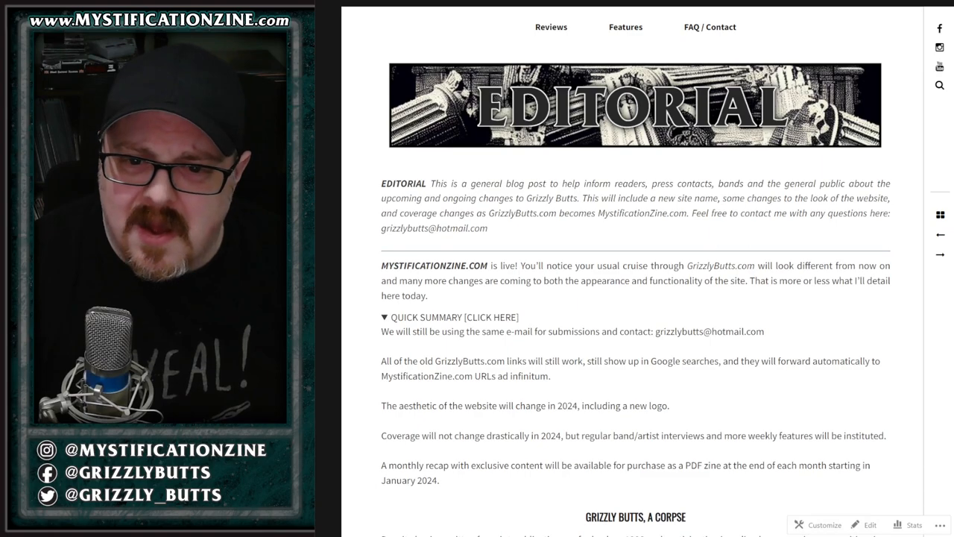
scroll(up, 3)
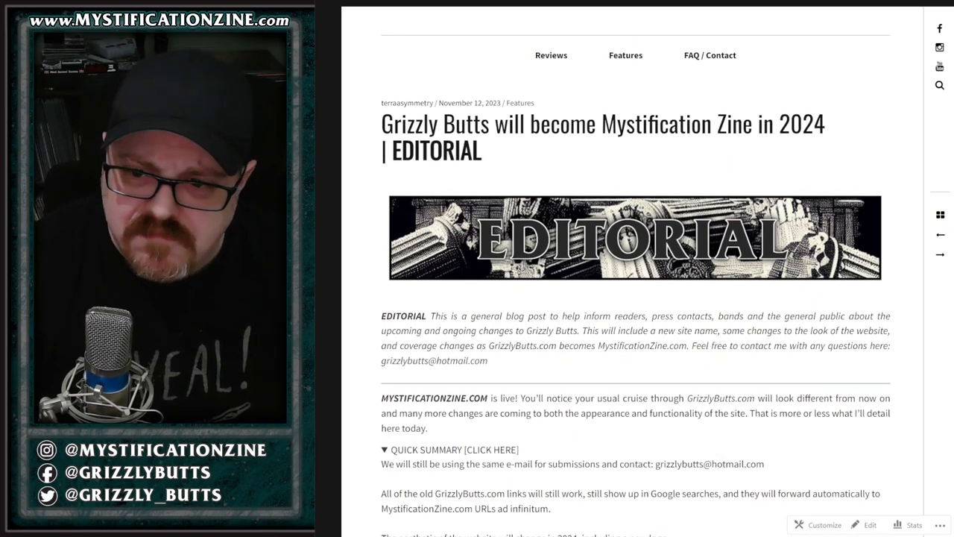